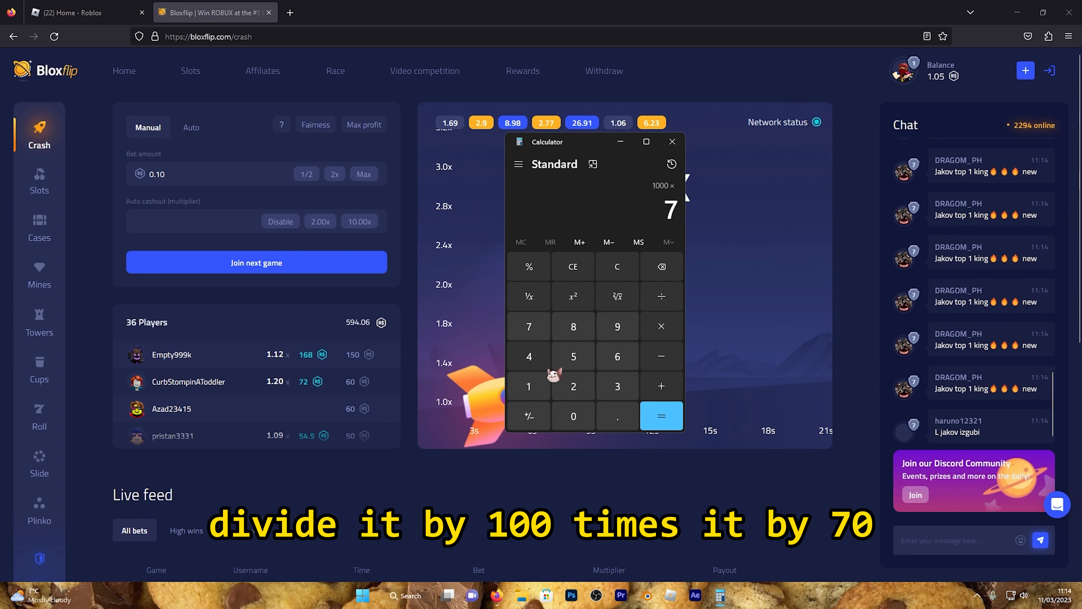
Evaluate 1000 × 70 to show 70,000, then switch to the Roblox home page.
left_click(660, 416)
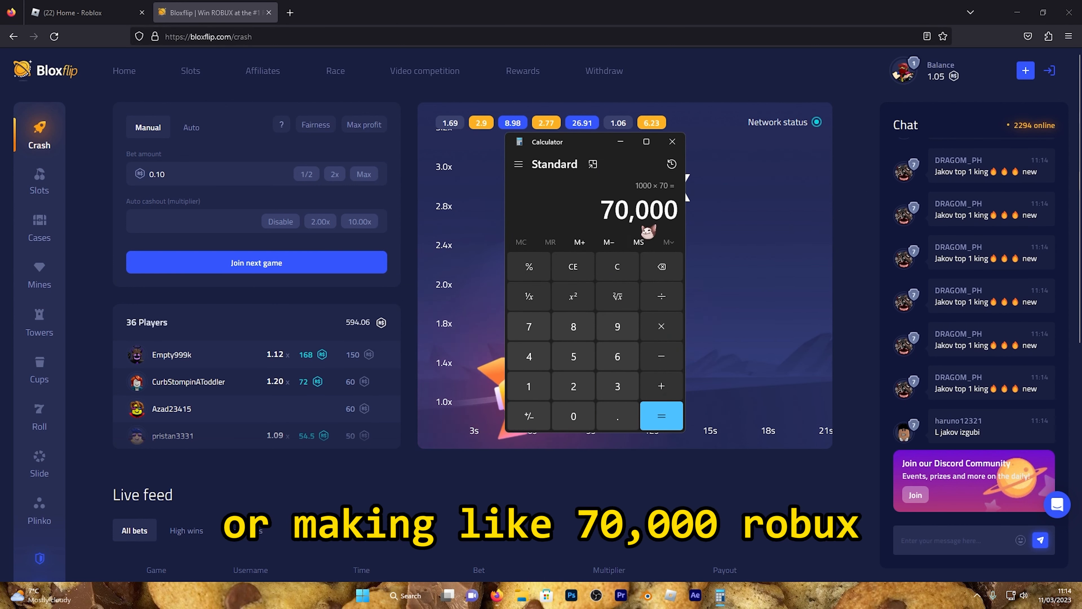
left_click(82, 13)
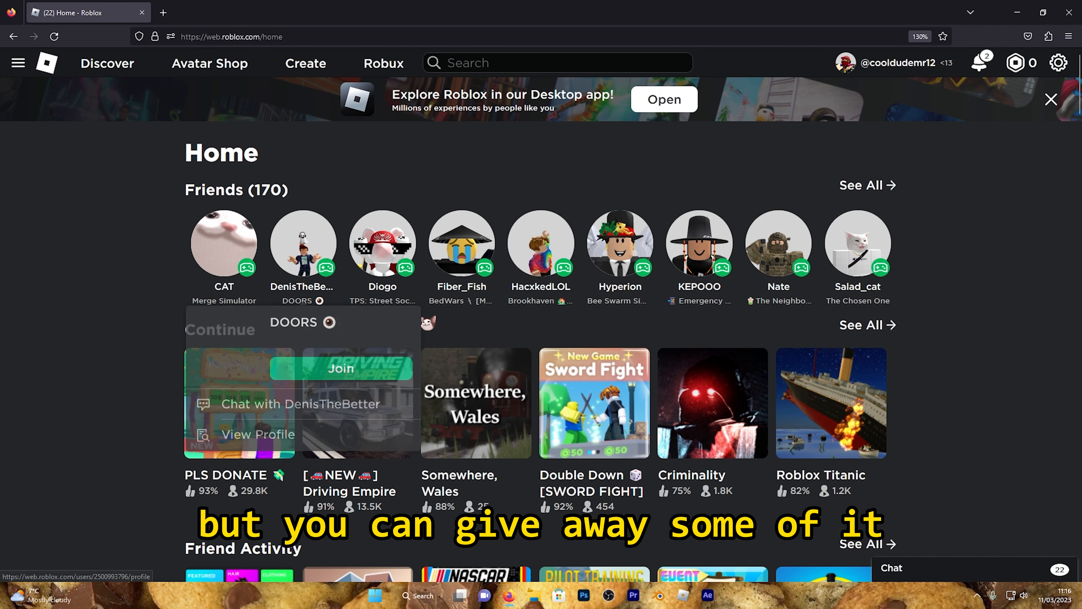